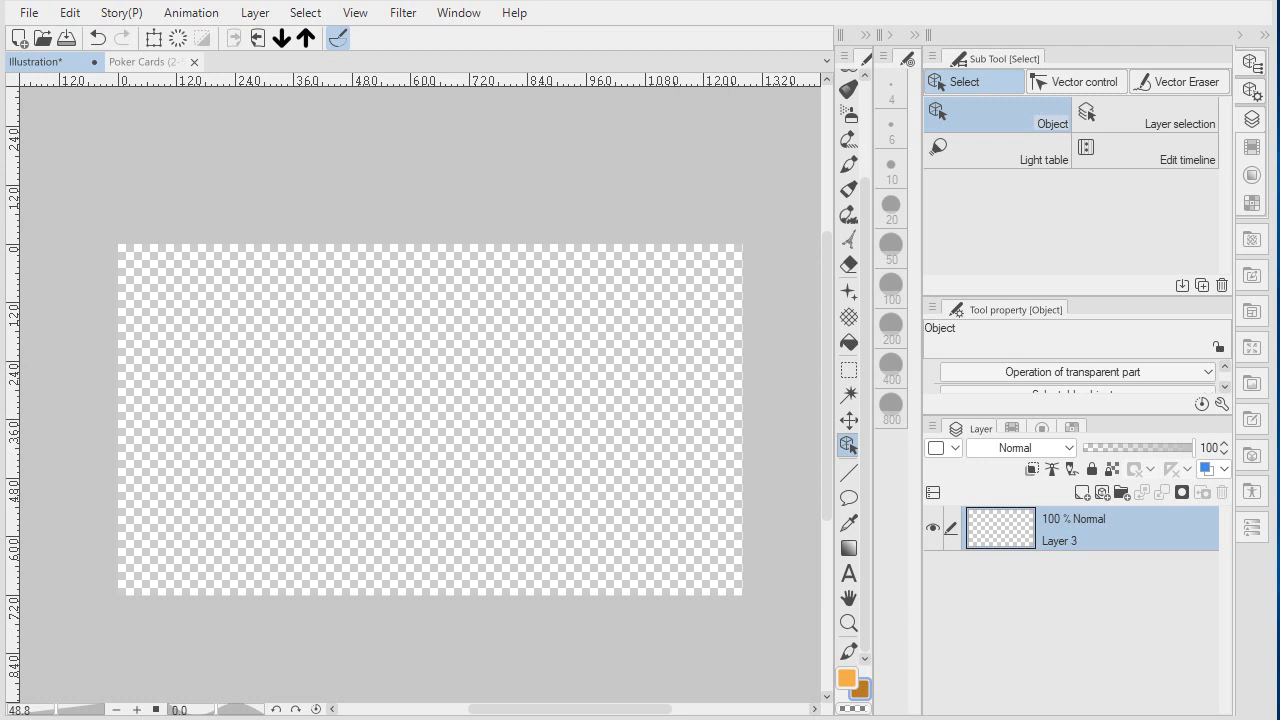
pyautogui.moveTo(672, 188)
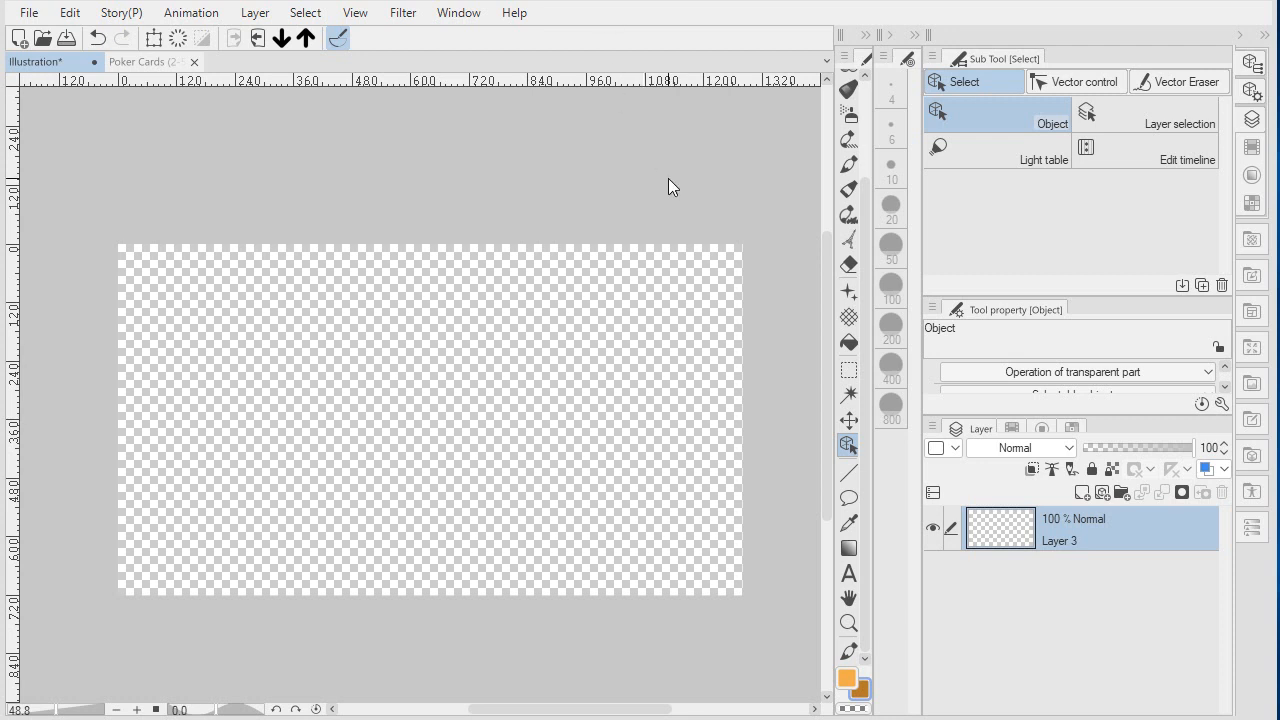
pyautogui.moveTo(678, 186)
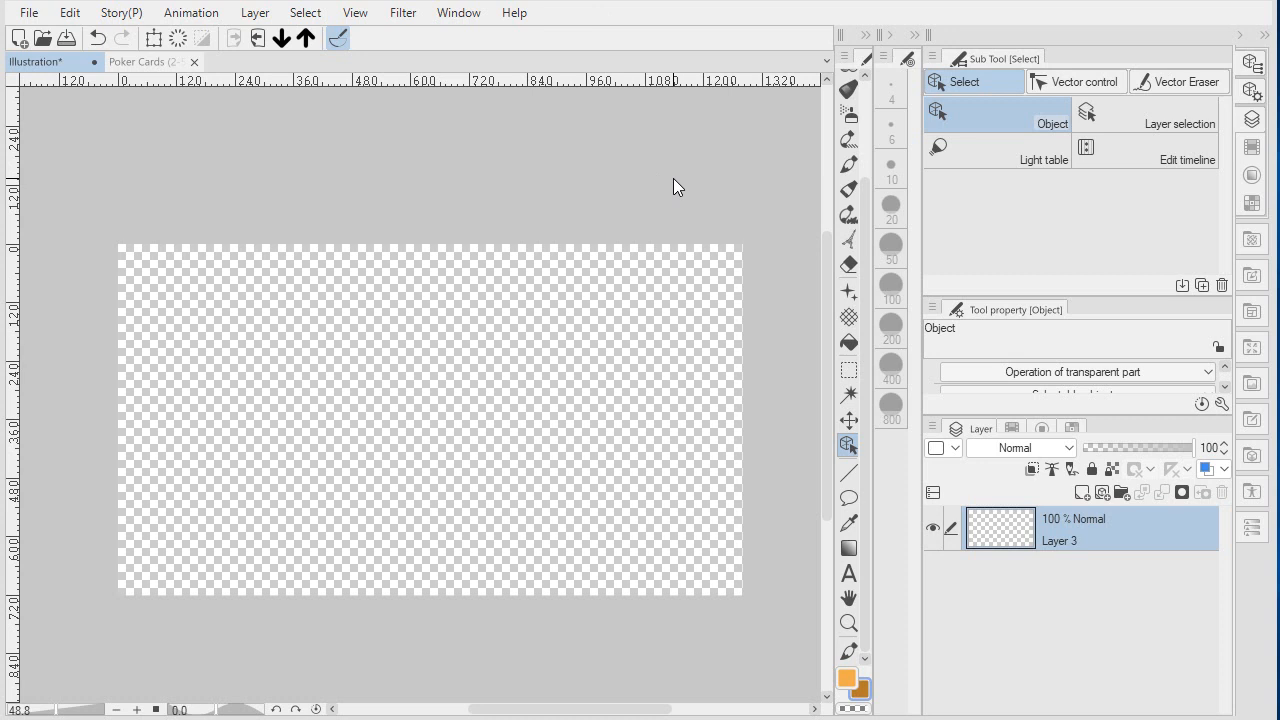
pyautogui.moveTo(924, 192)
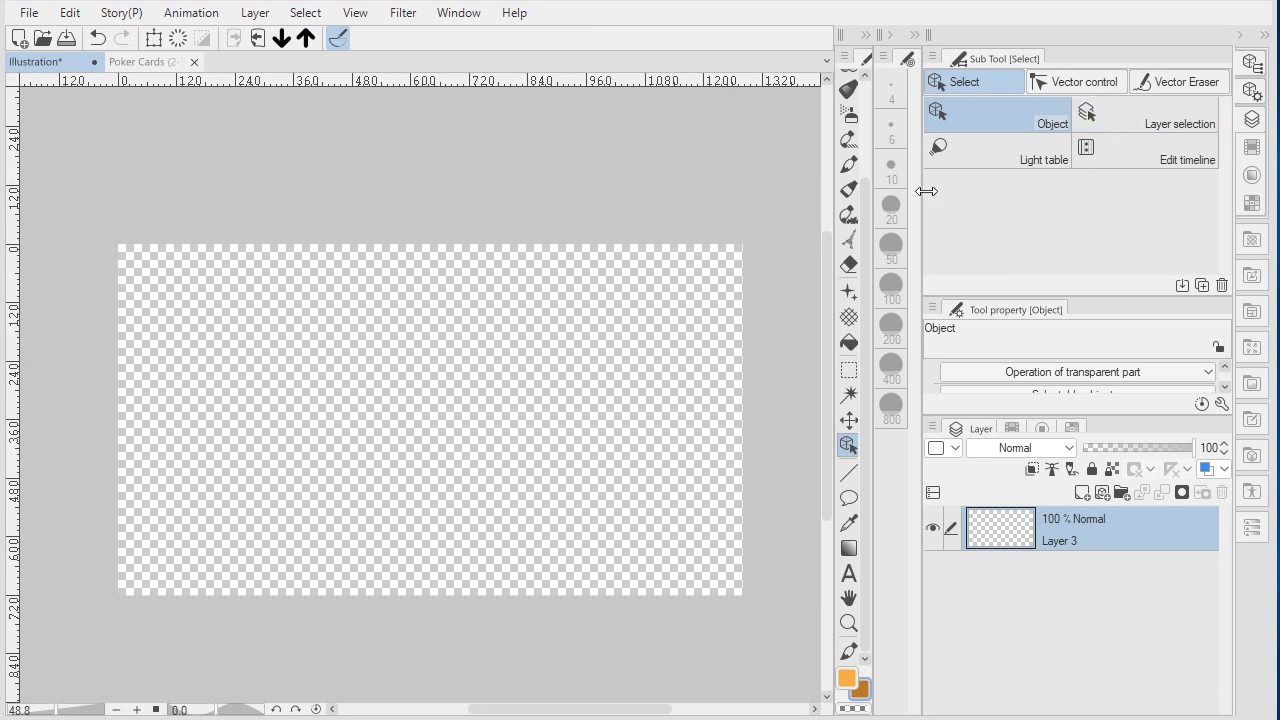
pyautogui.moveTo(1020, 230)
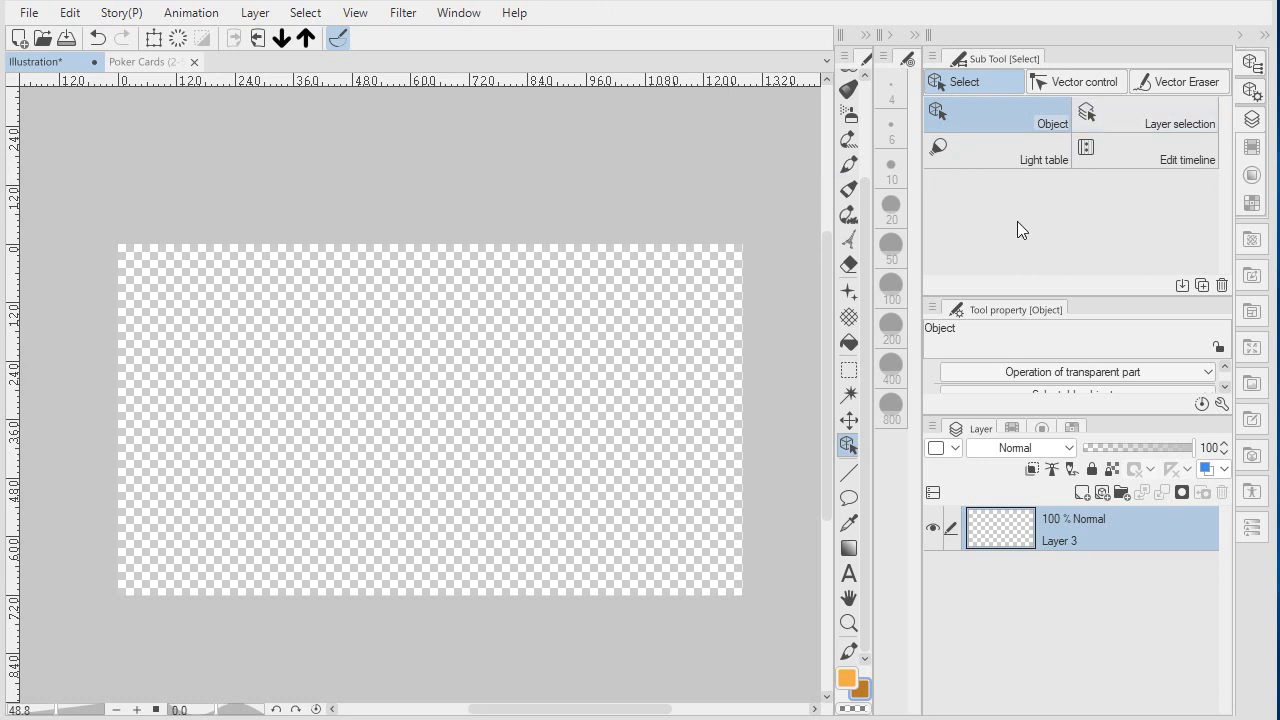
pyautogui.moveTo(1008, 232)
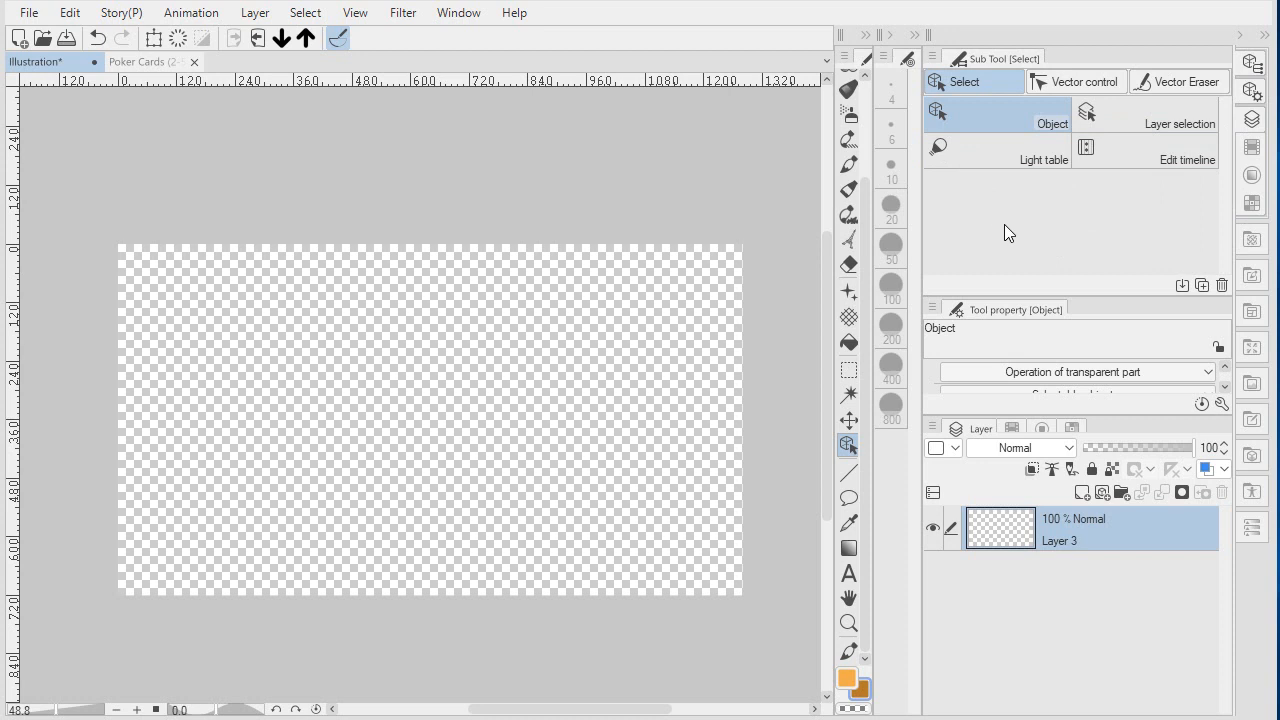
pyautogui.moveTo(230, 276)
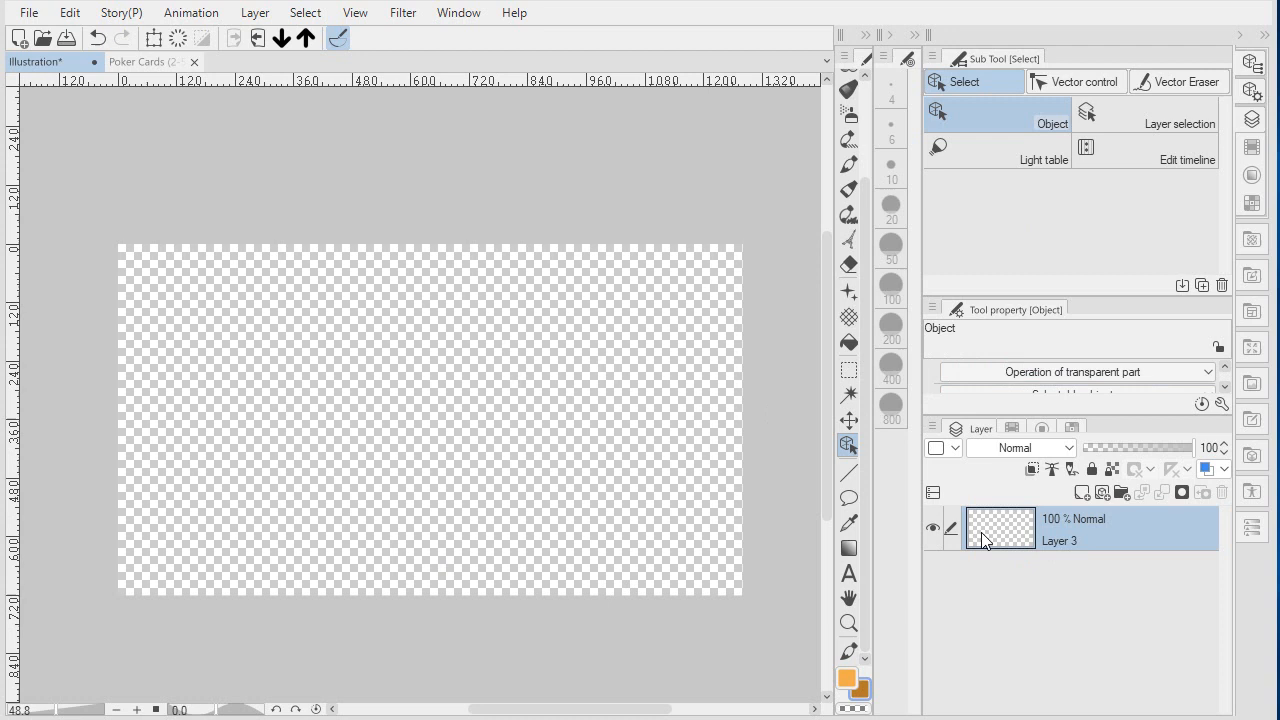
pyautogui.moveTo(364, 310)
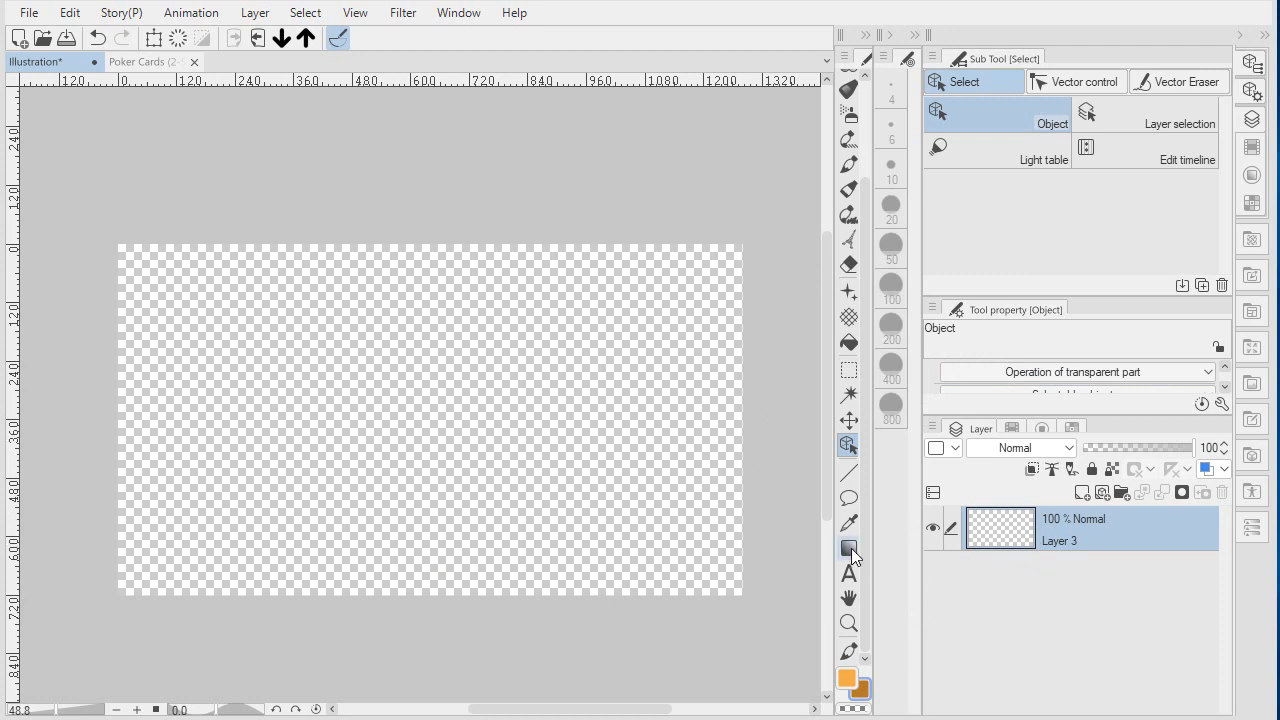
# Fill the layer with a vertical orange foreground-to-background gradient, darker at the bottom.
pyautogui.click(848, 548)
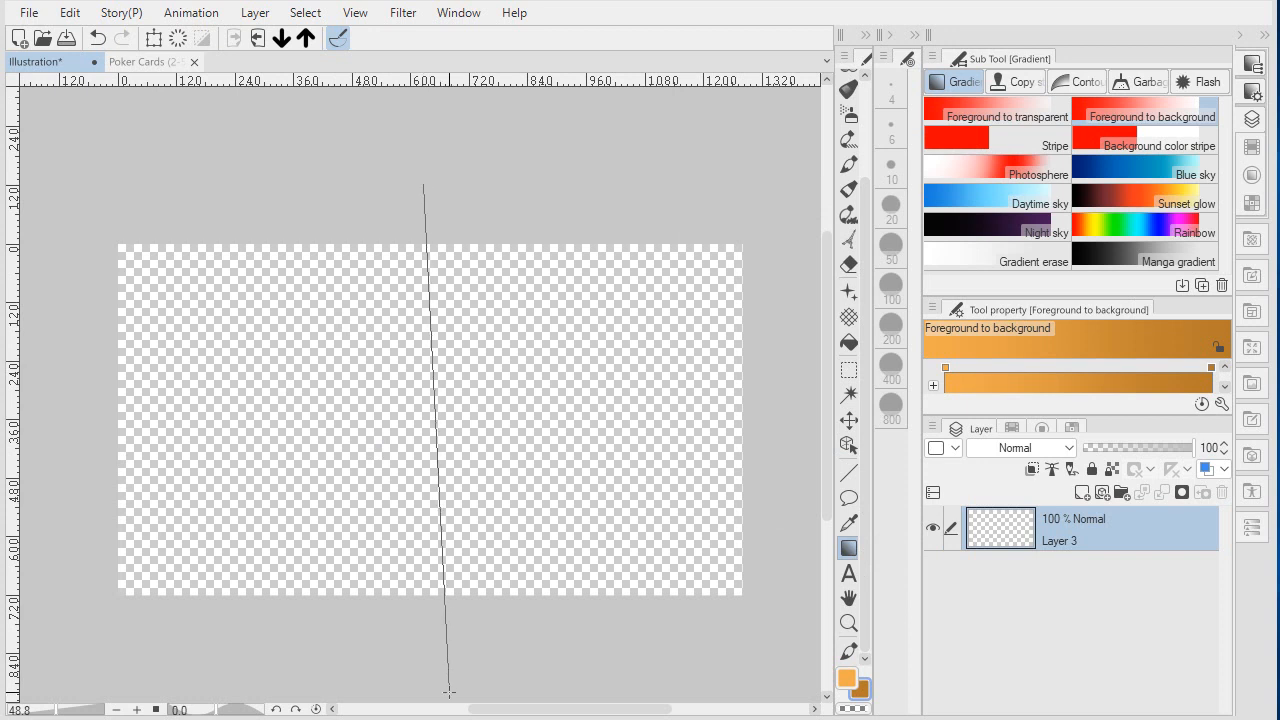
pyautogui.moveTo(424, 184); pyautogui.dragTo(448, 690)
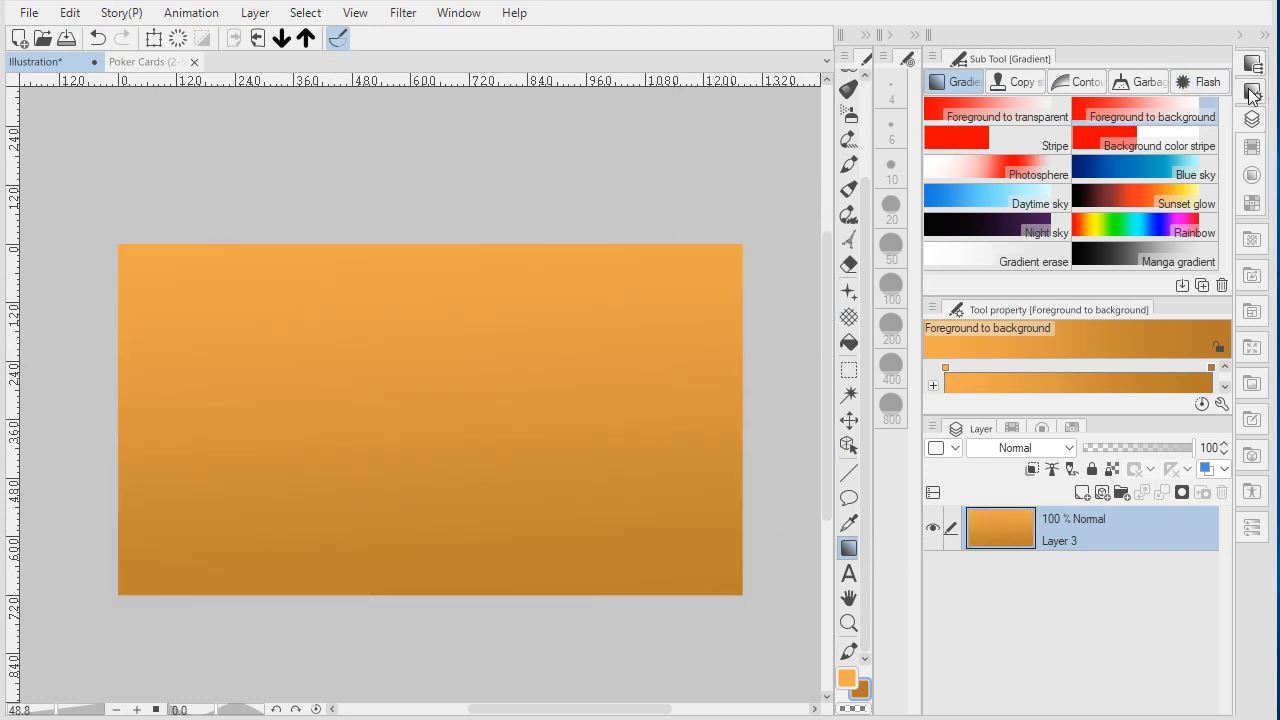
# Paste the Marble material from Monochromatic > Texture as a layer over the gradient.
pyautogui.click(1252, 100)
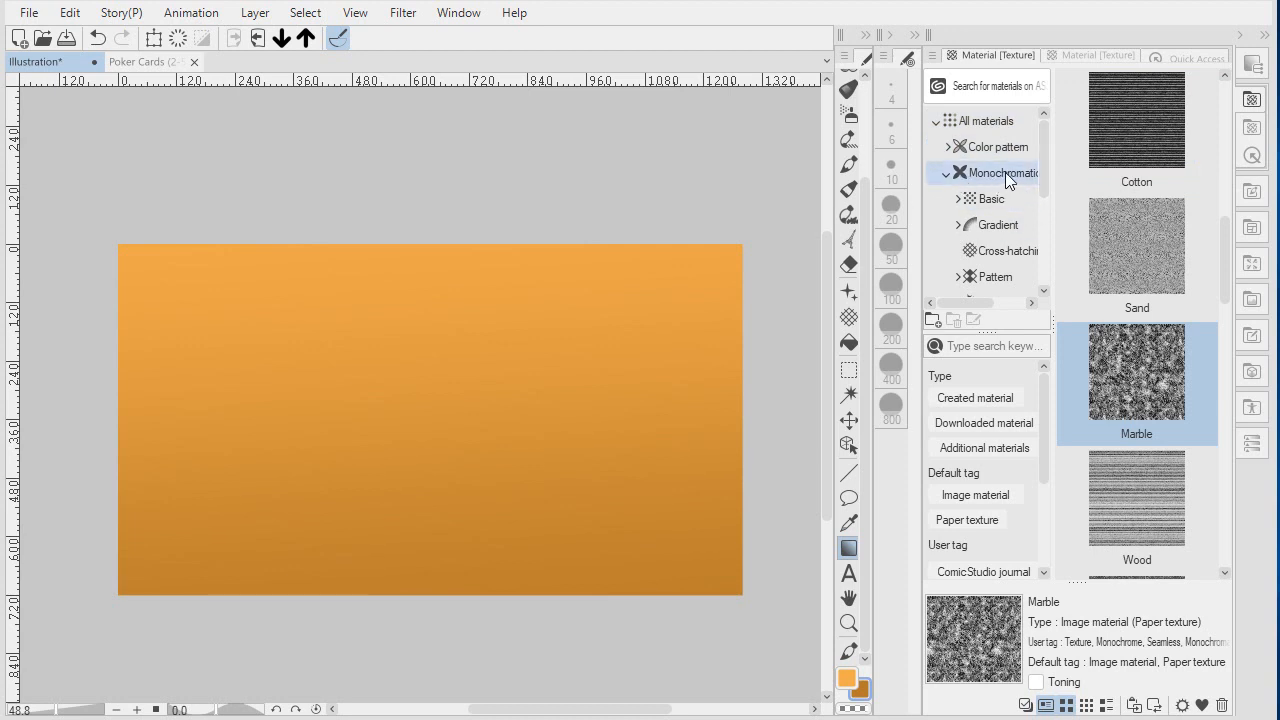
pyautogui.moveTo(1048, 176)
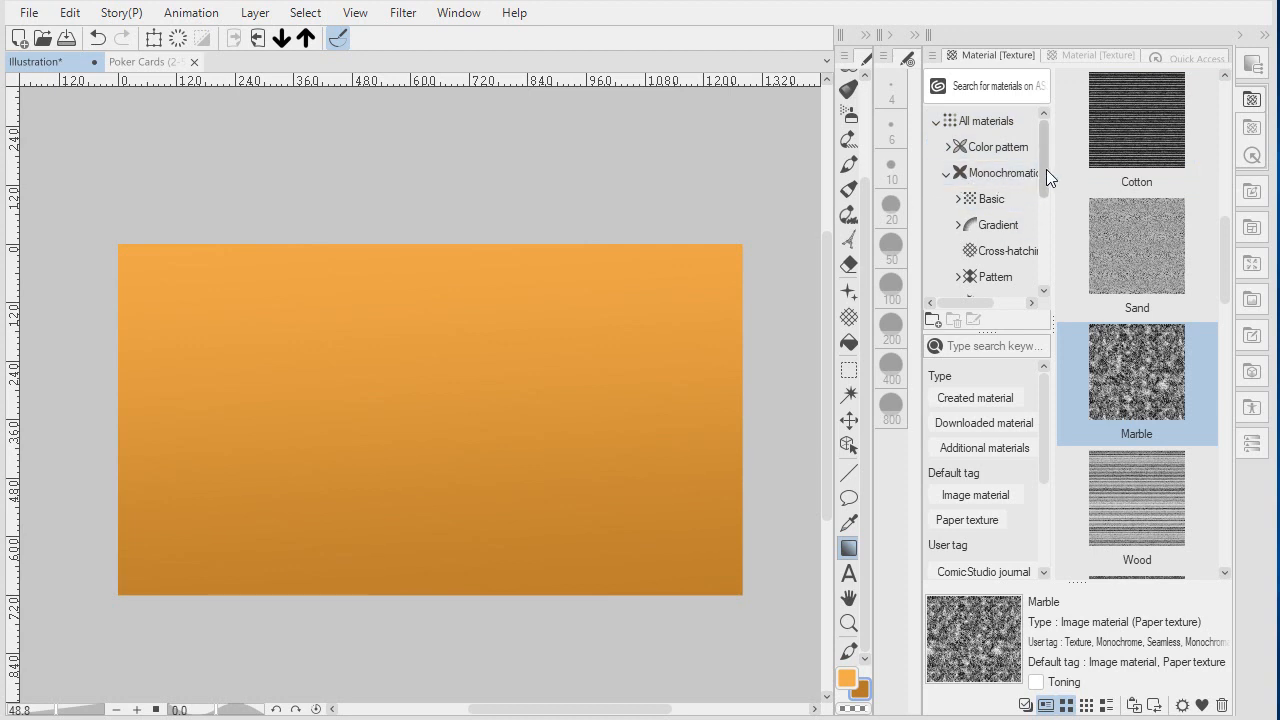
pyautogui.scroll(-3)
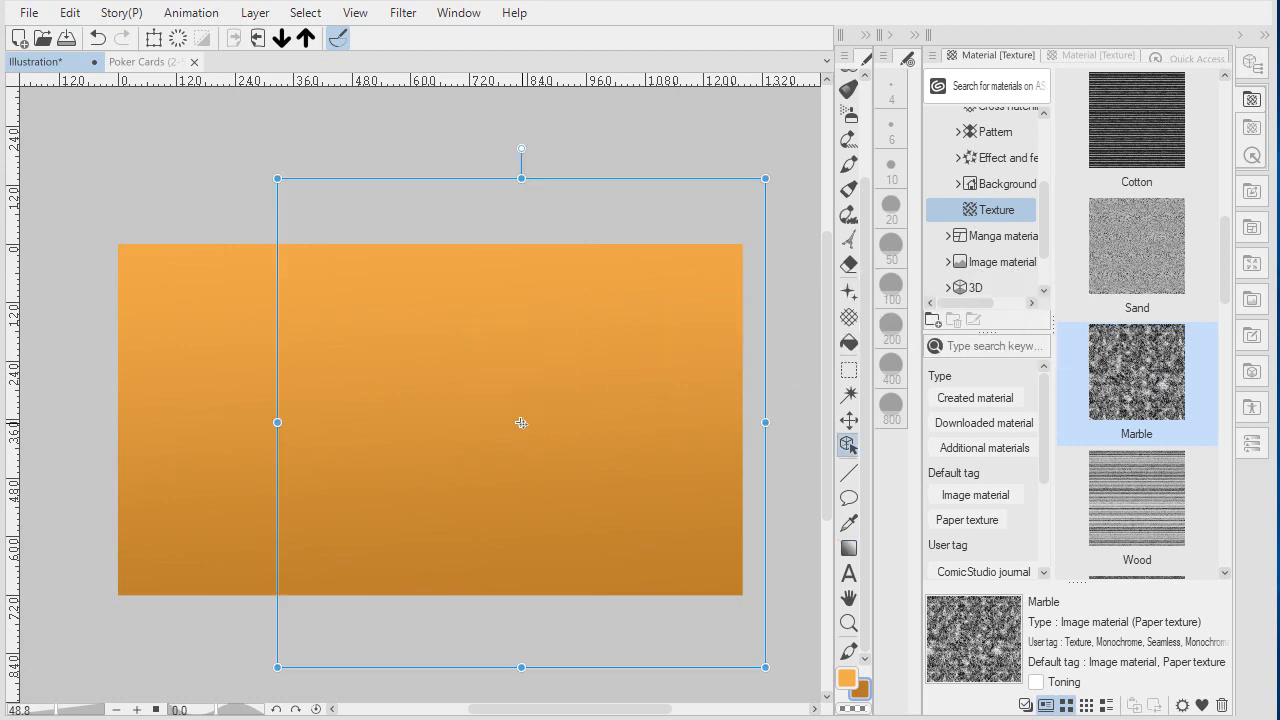
pyautogui.doubleClick(1136, 374)
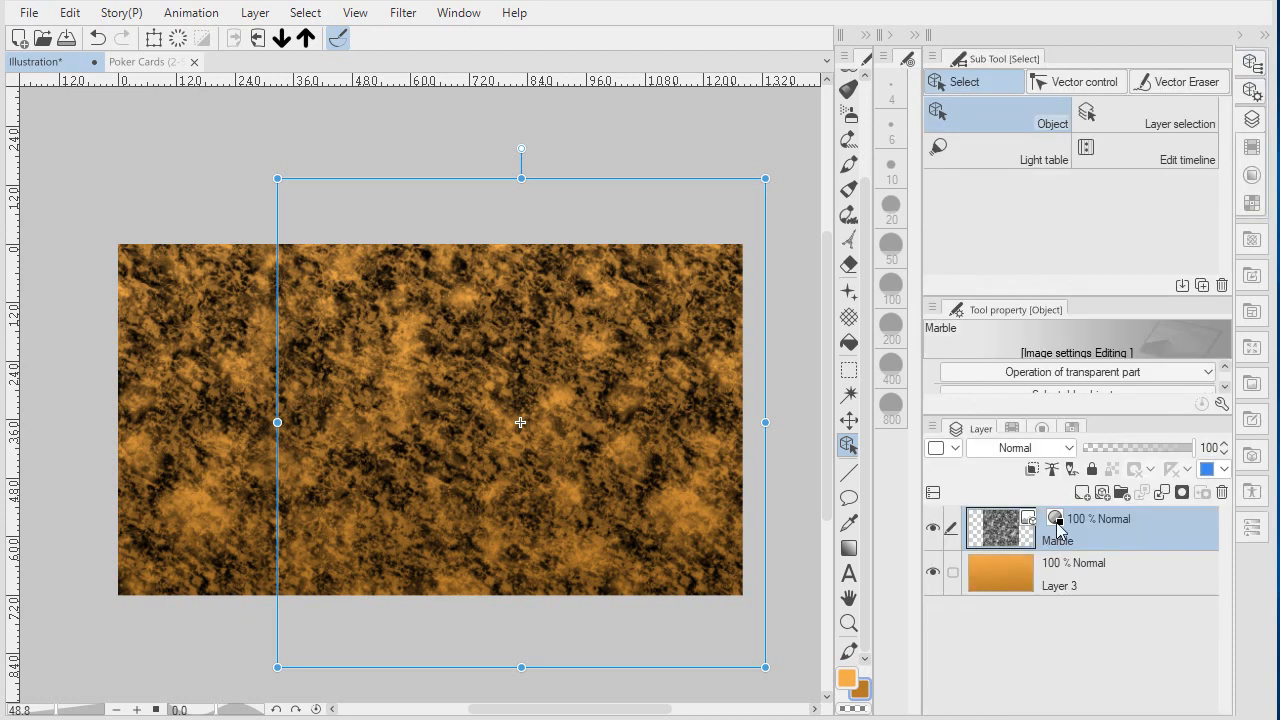
pyautogui.moveTo(596, 336)
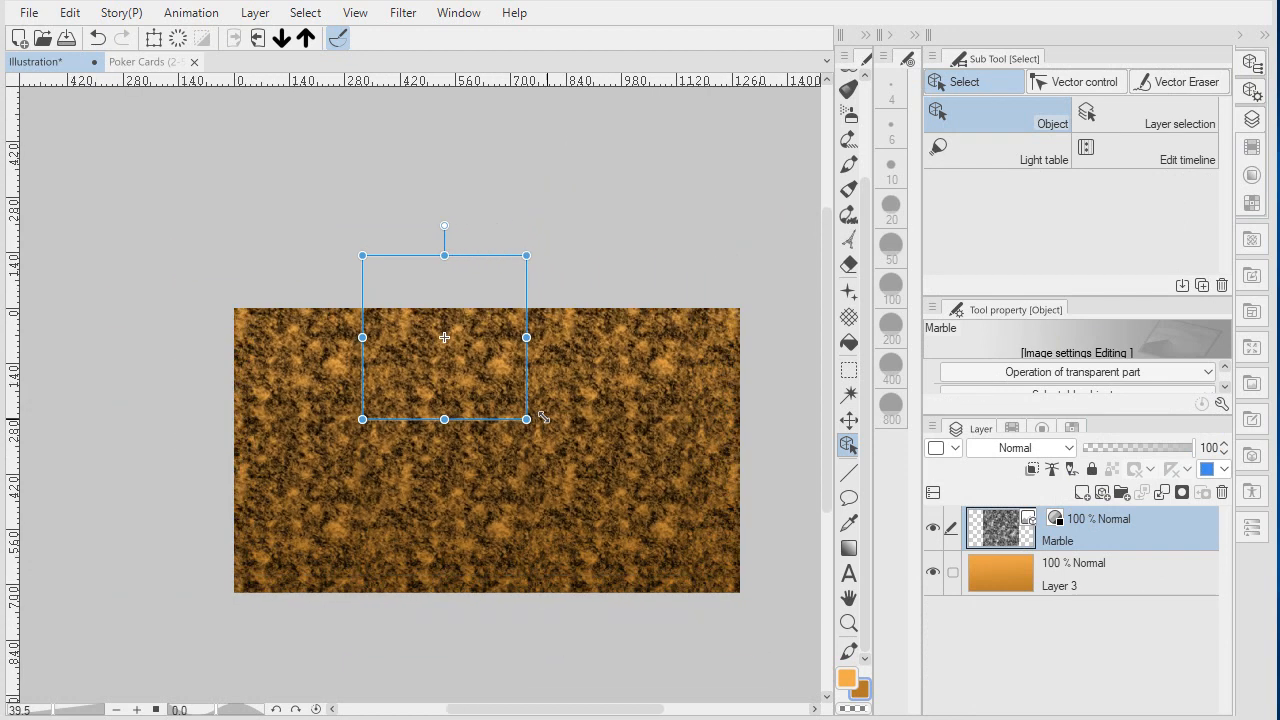
# Scale the Marble layer with the transform handles so its pattern covers the canvas.
pyautogui.moveTo(528, 418); pyautogui.dragTo(738, 630)
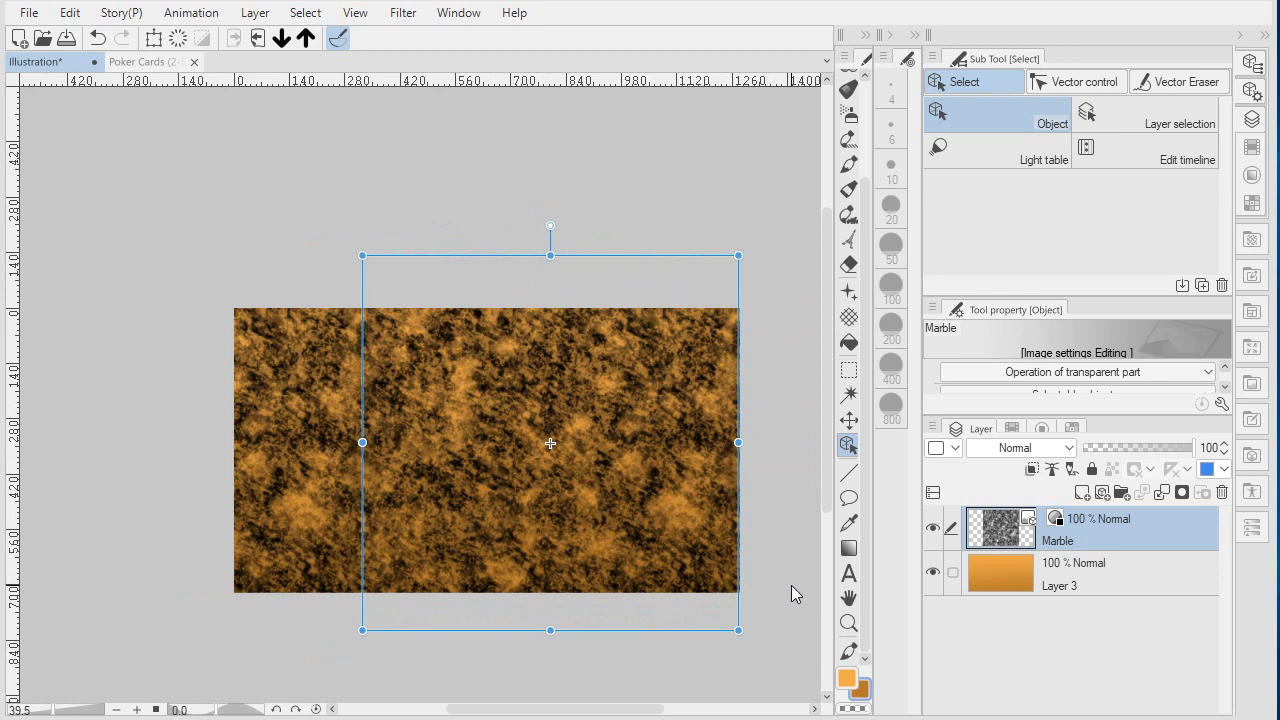
pyautogui.moveTo(738, 630); pyautogui.dragTo(756, 612)
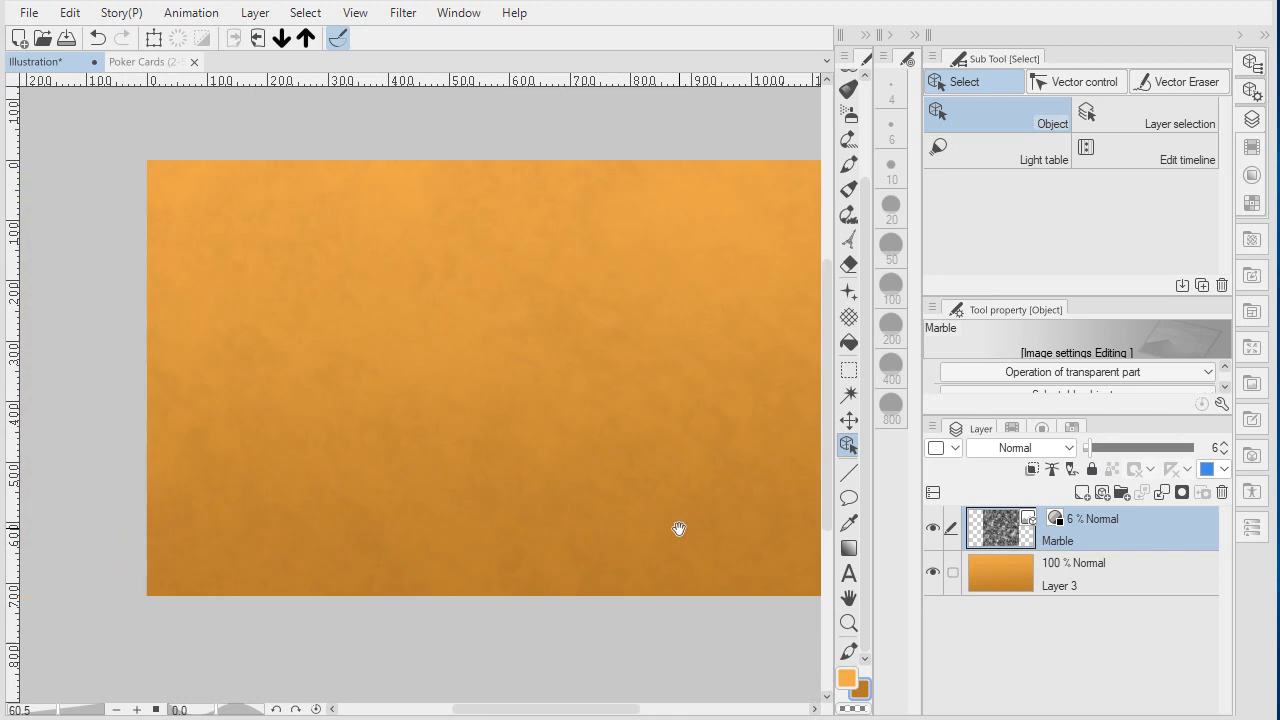
# Shift the view to show more of the canvas with the marble layer at 6% opacity.
pyautogui.moveTo(680, 528); pyautogui.dragTo(582, 532)
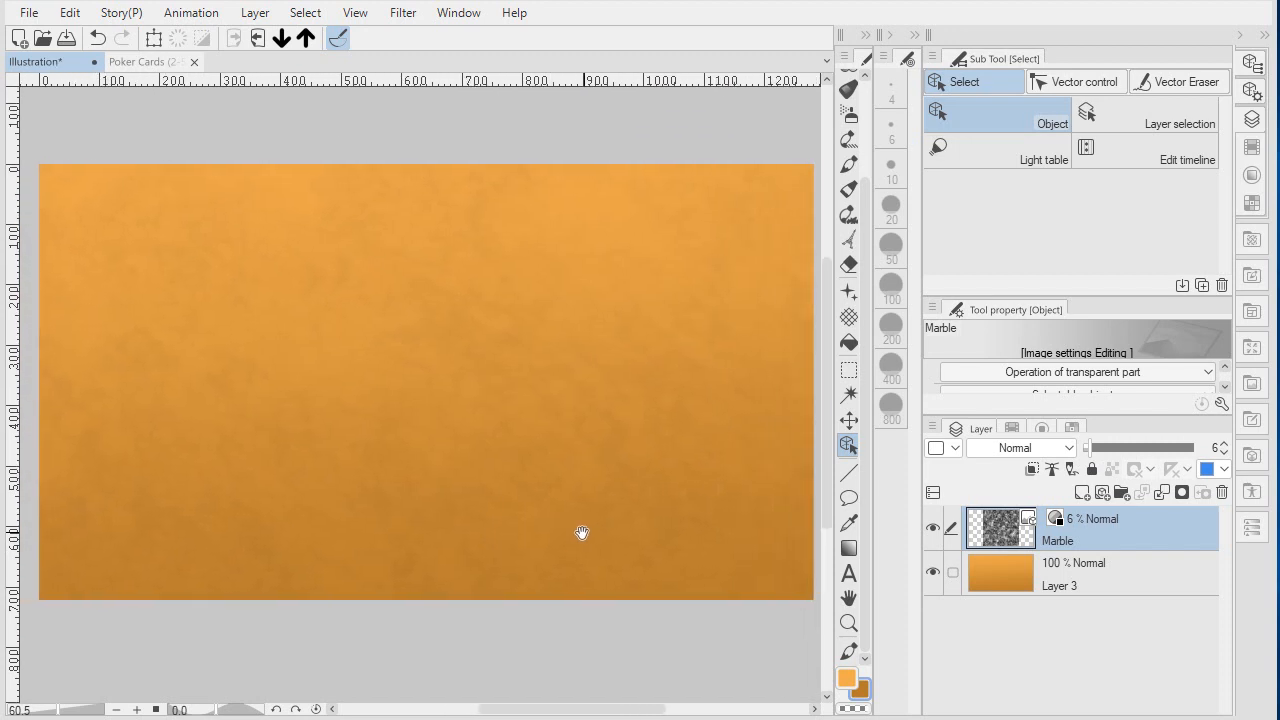